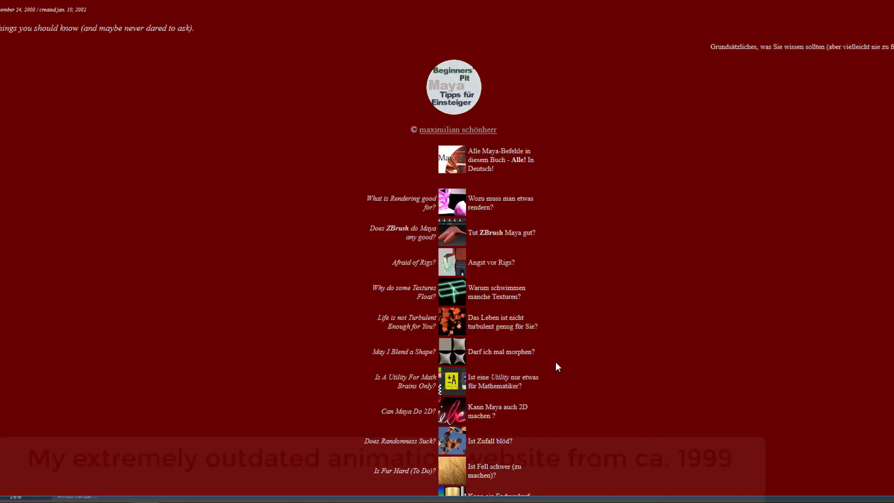
Browse the maxschoenherr.de home page and open one of its links
{"action": "scroll", "scroll_direction": "down", "scroll_amount": 3}
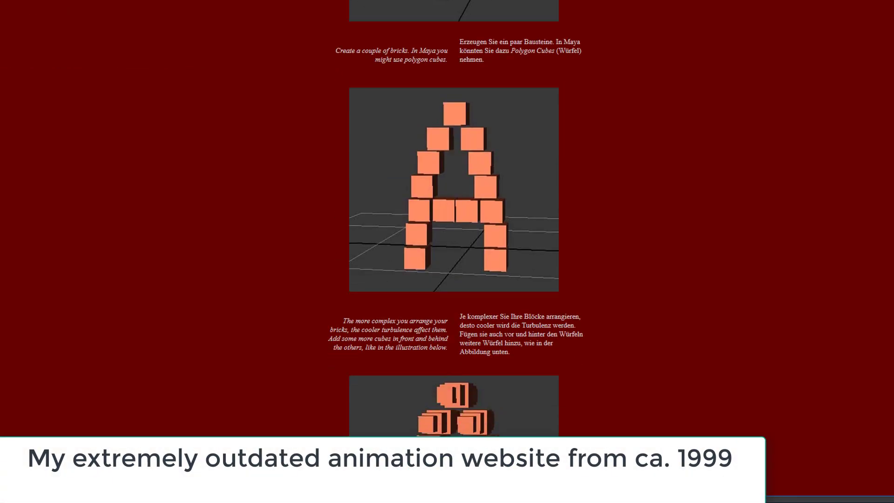
{"action": "scroll", "scroll_direction": "up", "scroll_amount": 3}
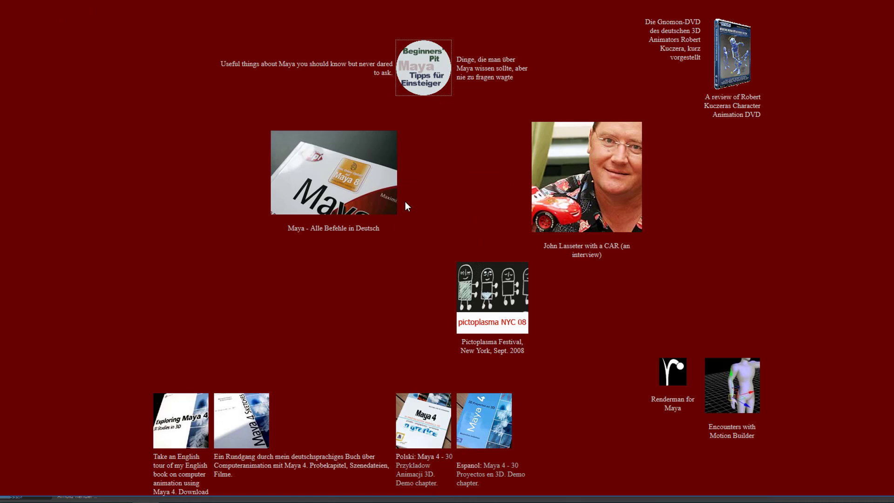
{"action": "scroll", "scroll_direction": "down", "scroll_amount": 3}
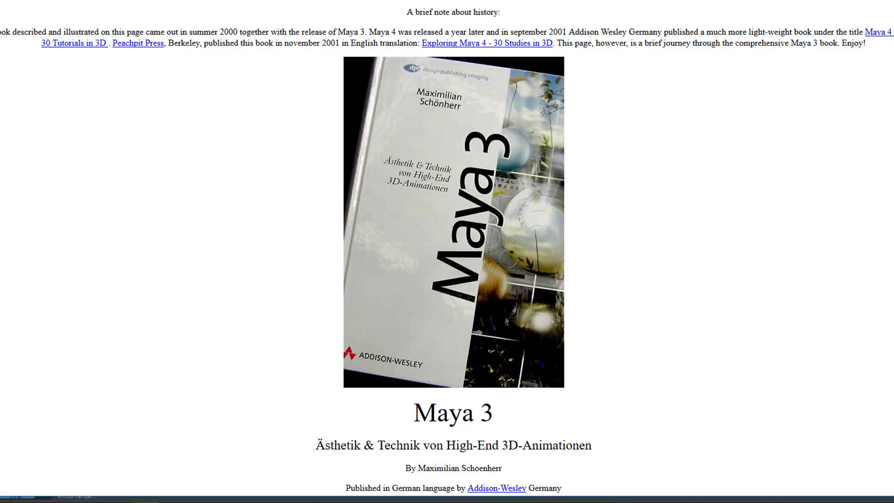
{"action": "scroll", "scroll_direction": "down", "scroll_amount": 3}
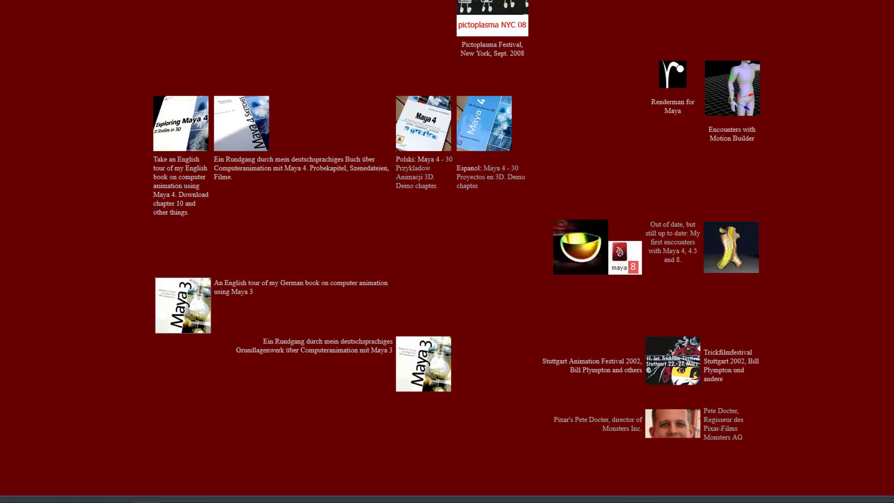
{"action": "left_click", "coordinate": [423, 123]}
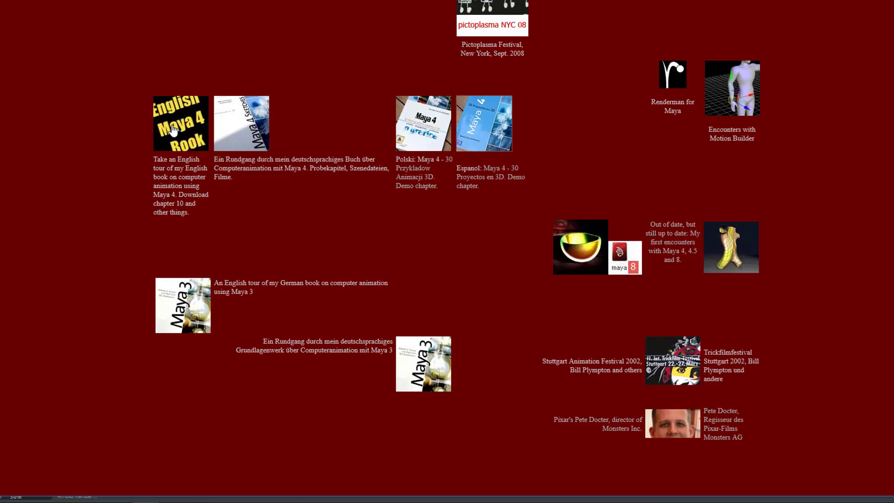
View the Exploring Maya 4 book and Maya 4.5 diary pages, then return home
{"action": "left_click", "coordinate": [181, 123]}
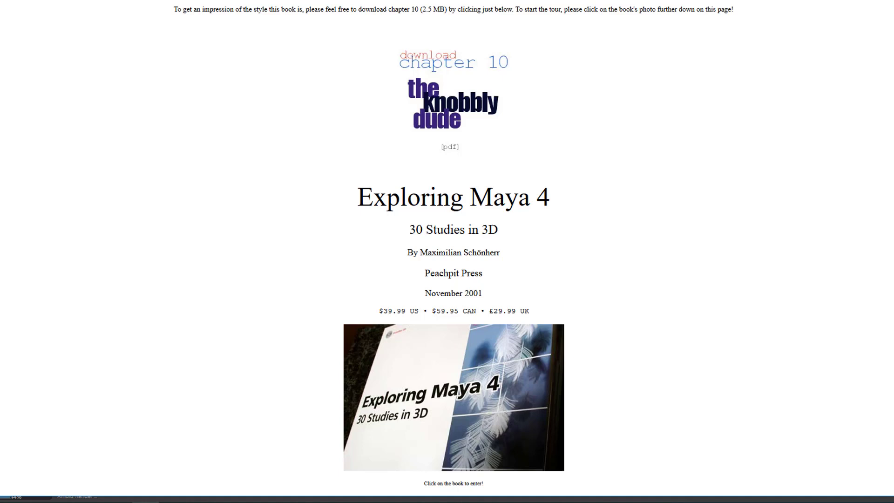
{"action": "left_click", "coordinate": [453, 397]}
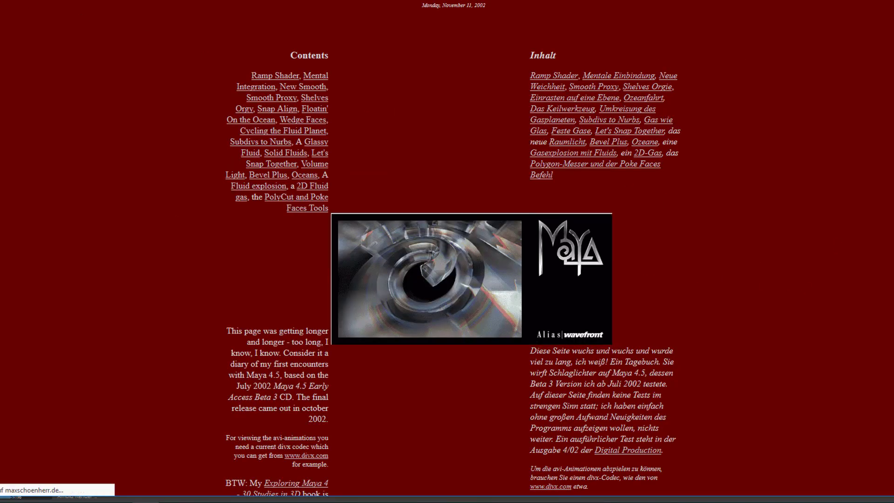
{"action": "scroll", "scroll_direction": "down", "scroll_amount": 3}
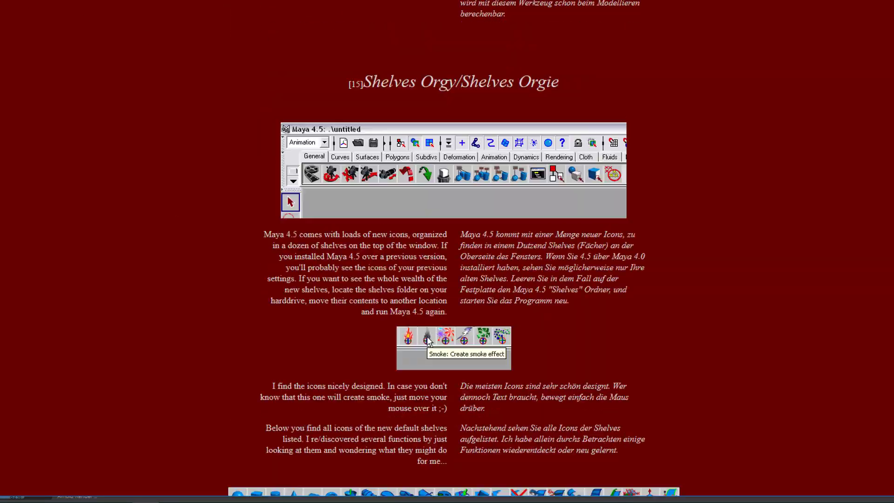
{"action": "scroll", "scroll_direction": "down", "scroll_amount": 3}
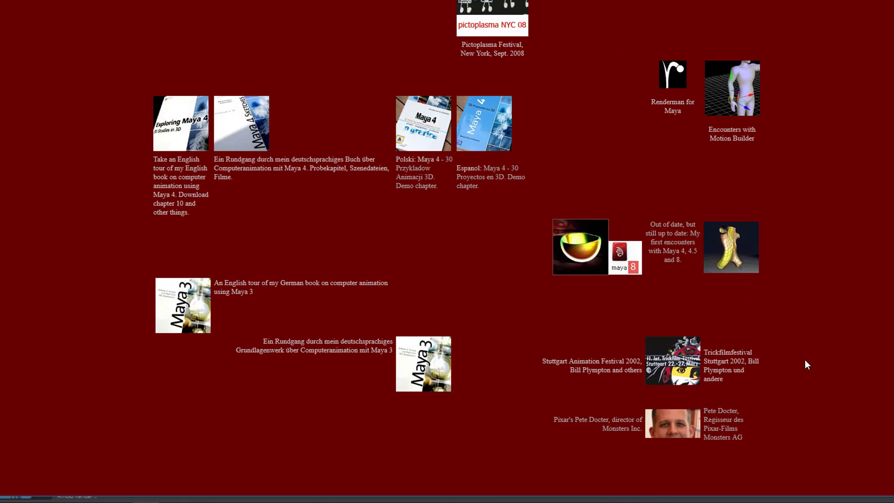
{"action": "left_click", "coordinate": [673, 74]}
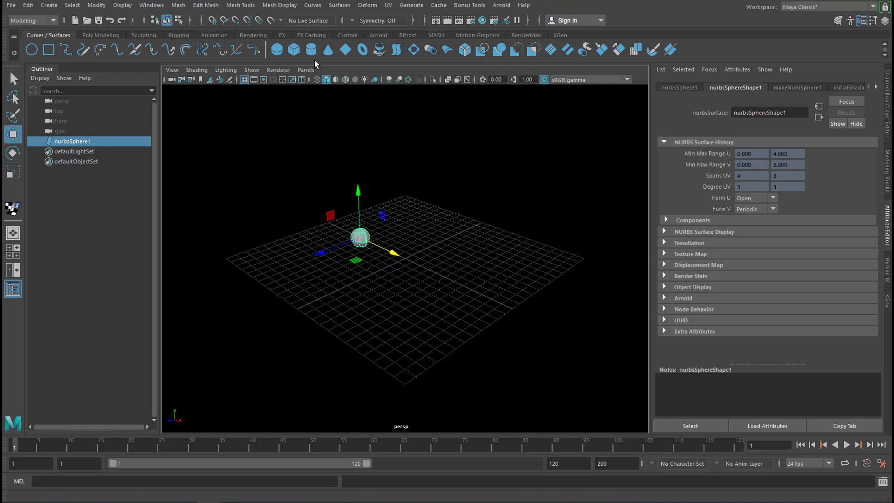
{"action": "mouse_move", "coordinate": [344, 50]}
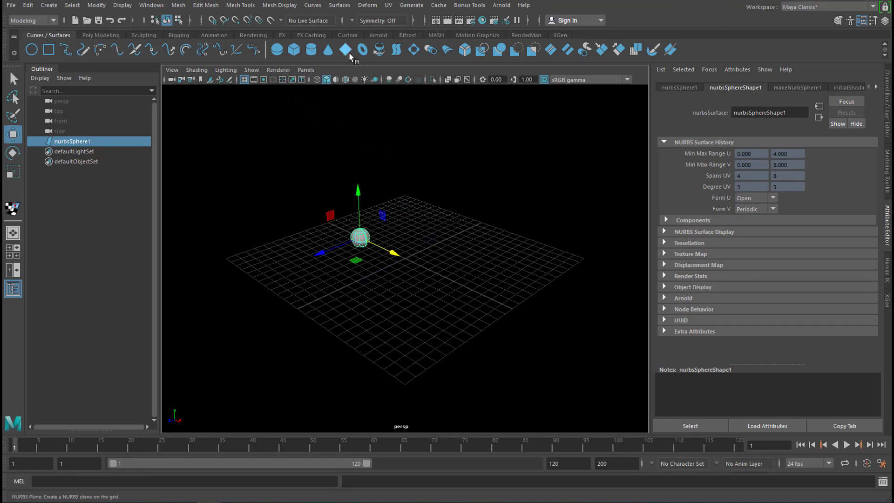
Add two NURBS planes from the Curves/Surfaces shelf beside the sphere
{"action": "left_click", "coordinate": [344, 50]}
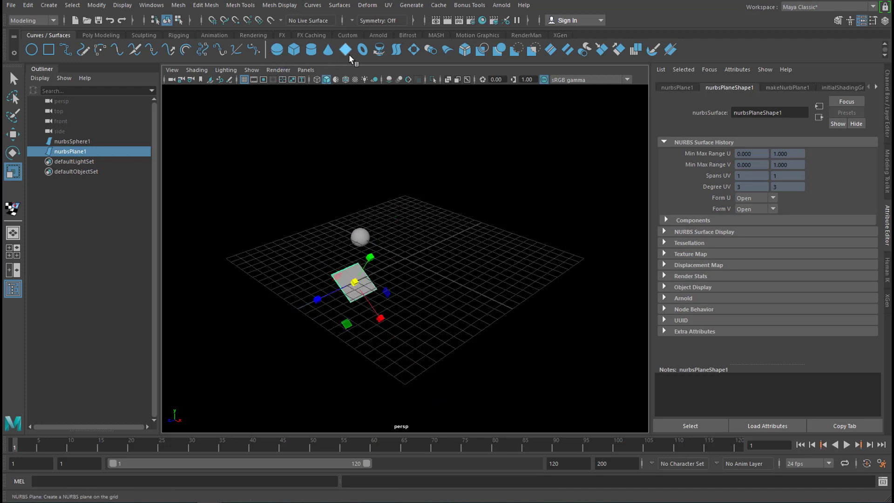
{"action": "left_click", "coordinate": [344, 49]}
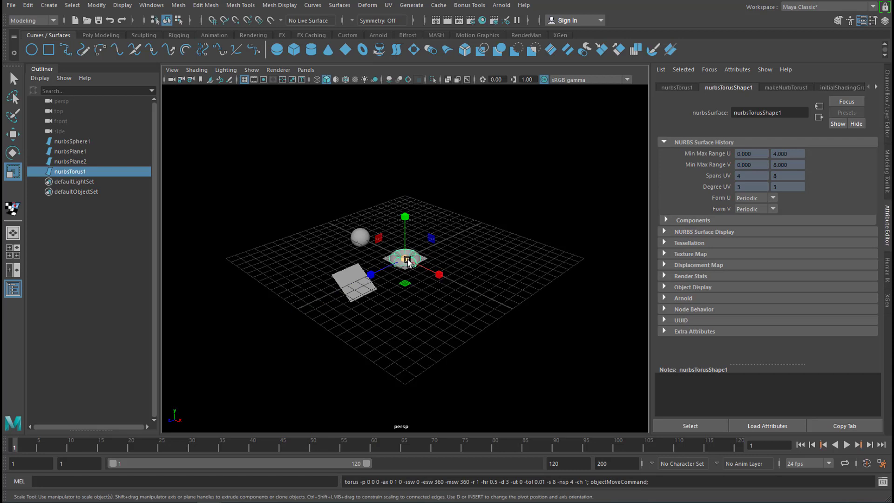
{"action": "left_click", "coordinate": [13, 134]}
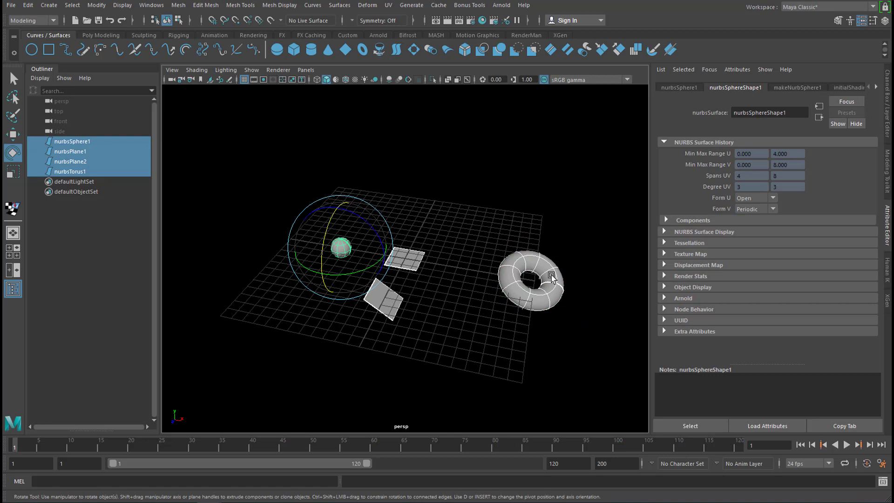
{"action": "mouse_move", "coordinate": [447, 285]}
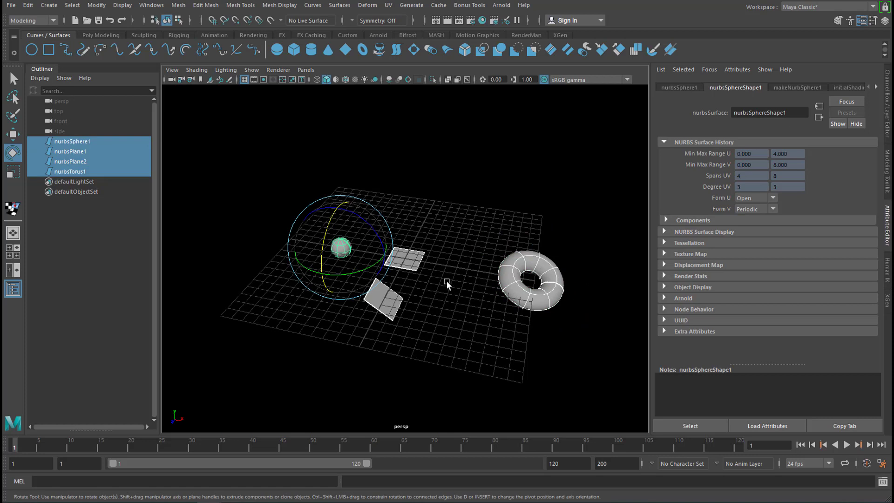
{"action": "mouse_move", "coordinate": [409, 258]}
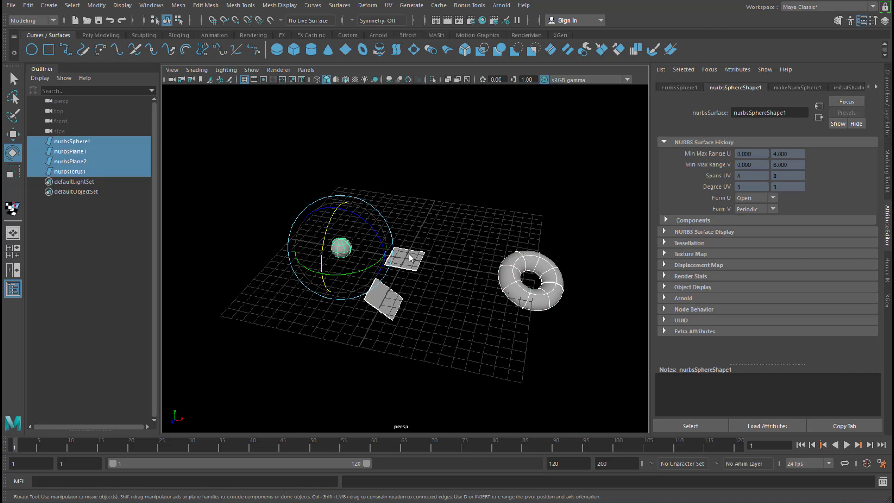
Assign one new Arnold aiStandardSurface material to the four selected NURBS objects
{"action": "right_click", "coordinate": [408, 259]}
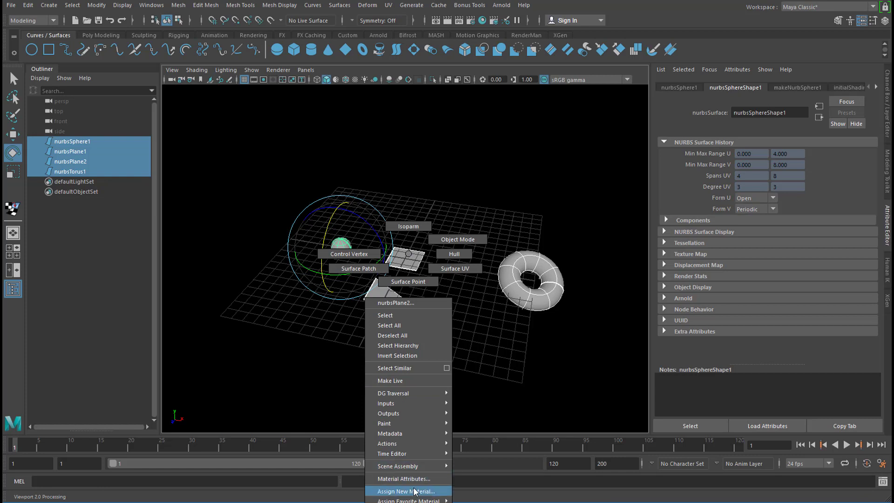
{"action": "left_click", "coordinate": [405, 491]}
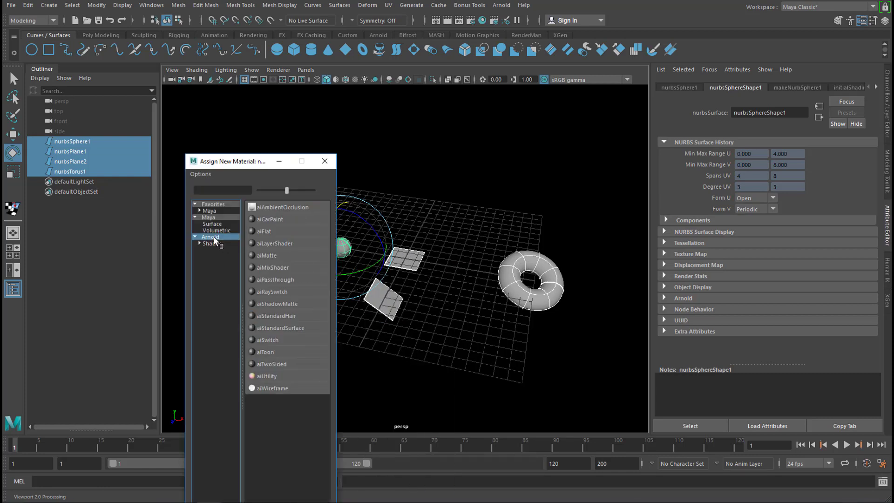
{"action": "left_click", "coordinate": [280, 328]}
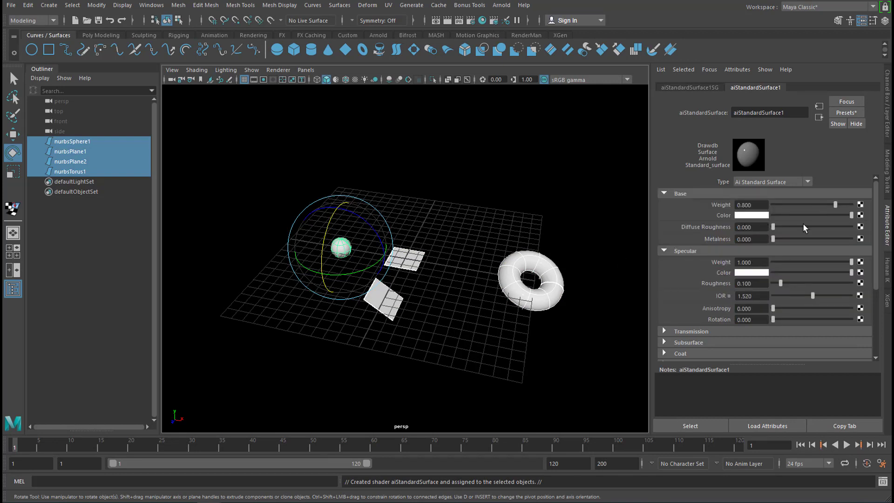
{"action": "mouse_move", "coordinate": [872, 233]}
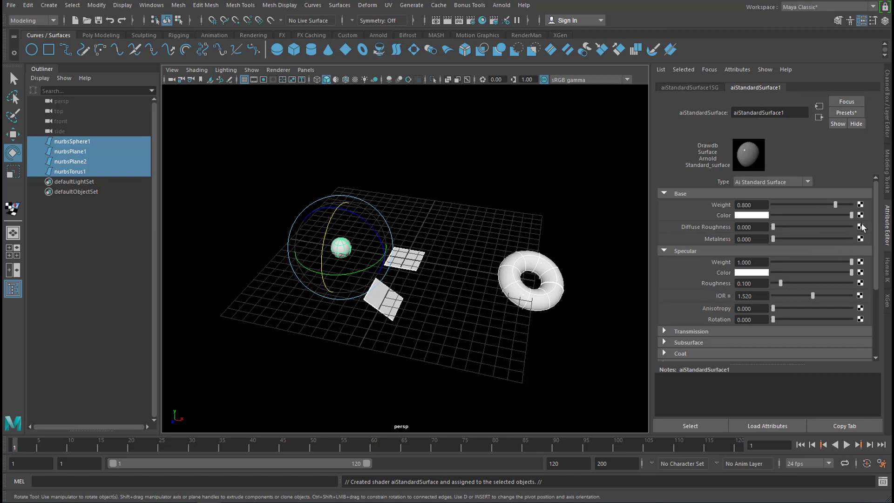
{"action": "mouse_move", "coordinate": [736, 216]}
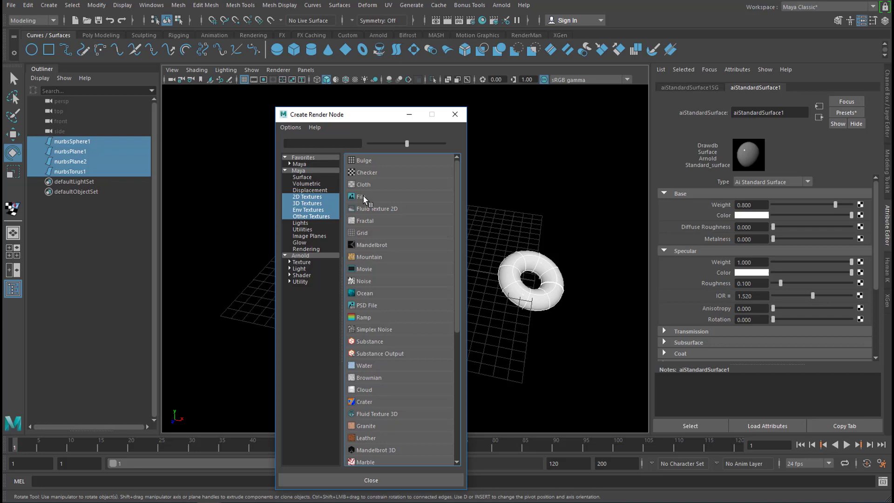
{"action": "mouse_move", "coordinate": [366, 203]}
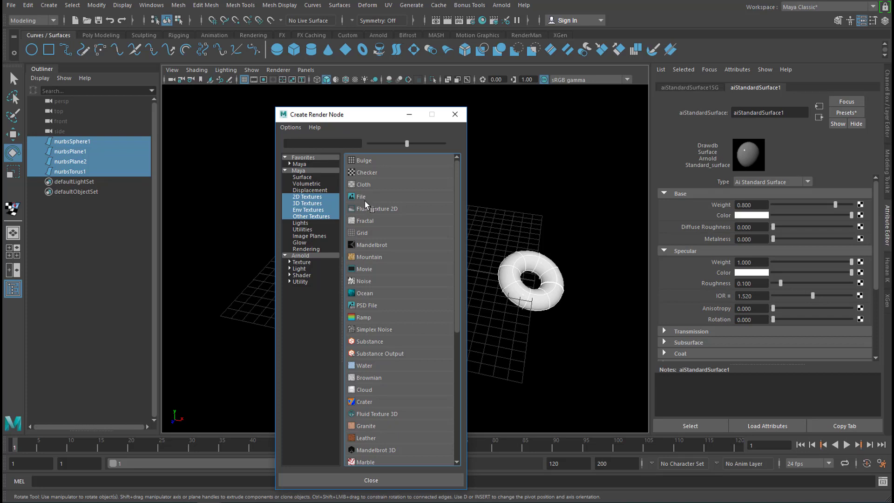
{"action": "mouse_move", "coordinate": [391, 244]}
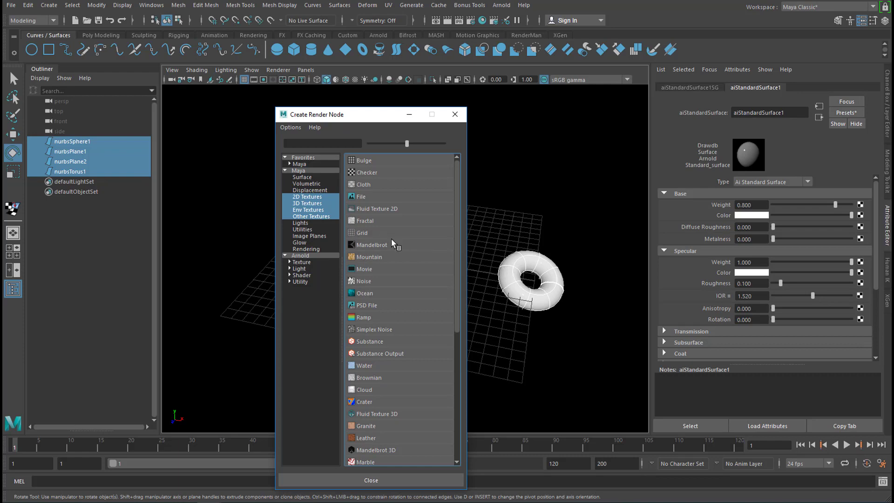
{"action": "mouse_move", "coordinate": [364, 237]}
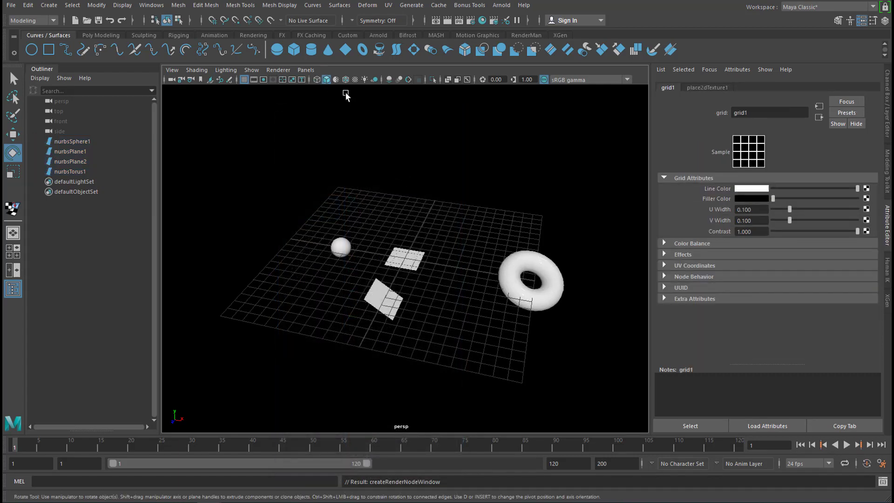
Undo the grid texture created on the aiStandardSurface base colour
{"action": "left_click", "coordinate": [355, 79]}
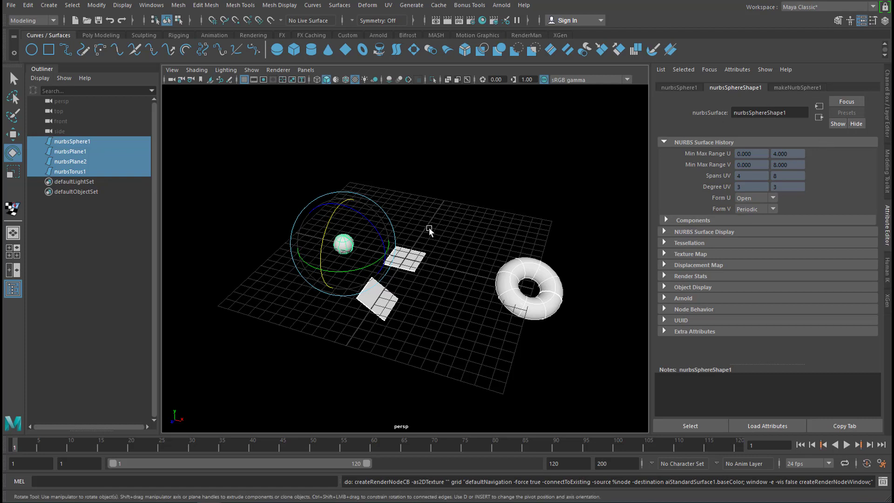
Open the shared shader's attributes and show Maya's 3D Textures list for mapping
{"action": "right_click", "coordinate": [430, 231]}
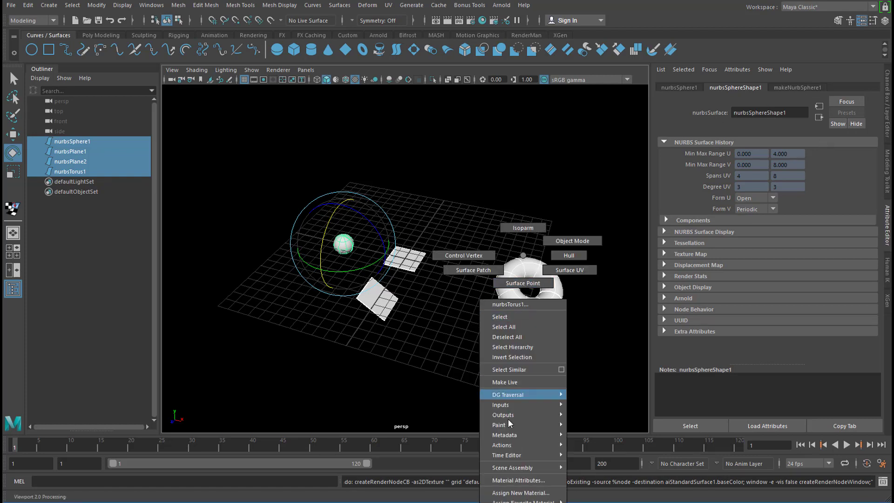
{"action": "left_click", "coordinate": [520, 492]}
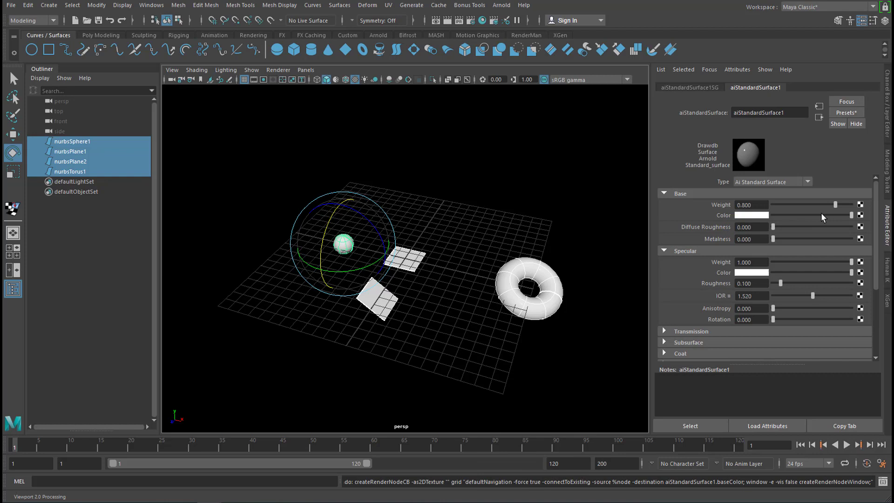
{"action": "mouse_move", "coordinate": [840, 229]}
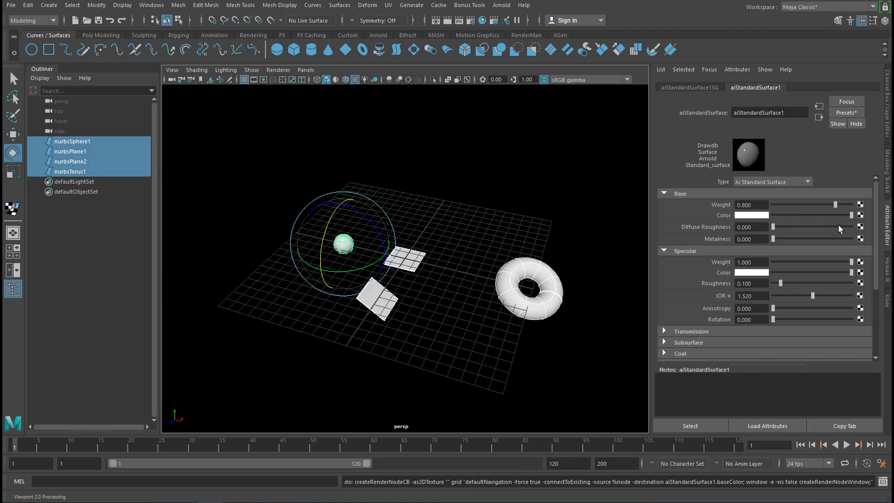
{"action": "left_click", "coordinate": [858, 215]}
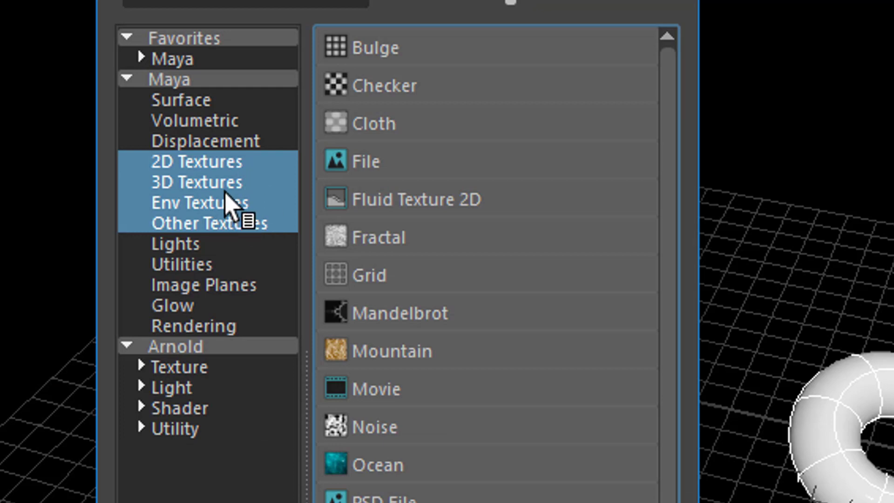
{"action": "mouse_move", "coordinate": [222, 194]}
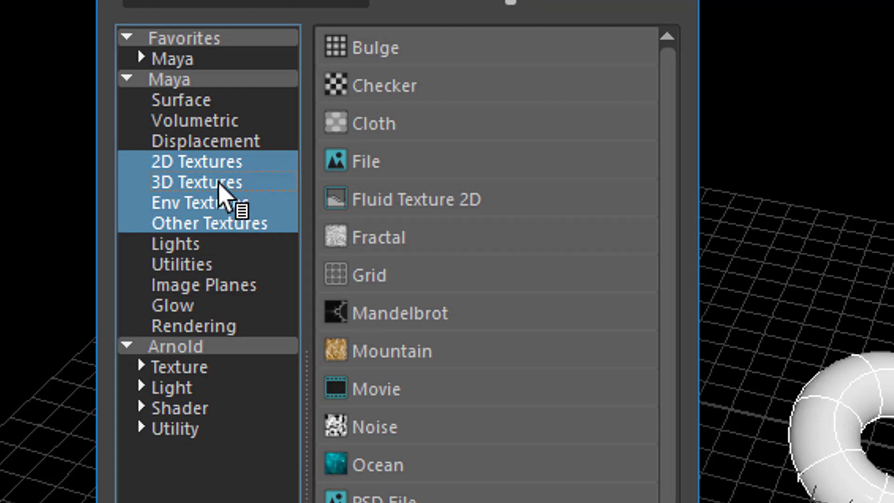
{"action": "left_click", "coordinate": [196, 181]}
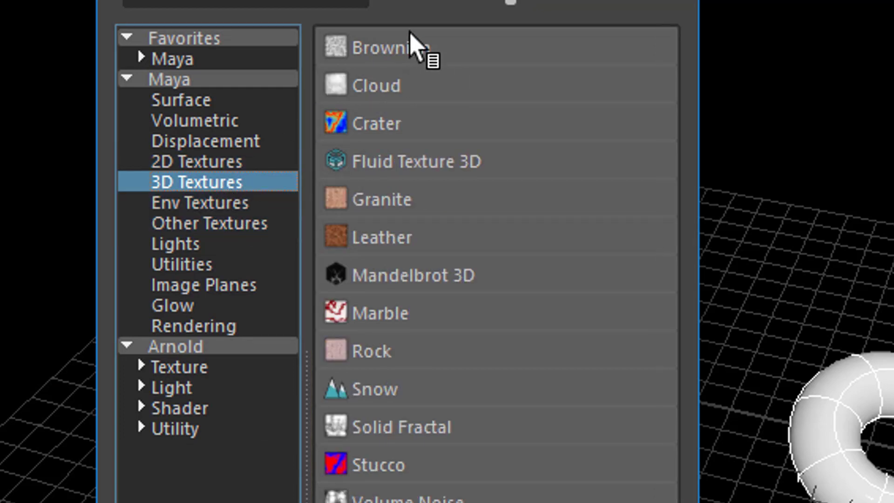
{"action": "mouse_move", "coordinate": [462, 468]}
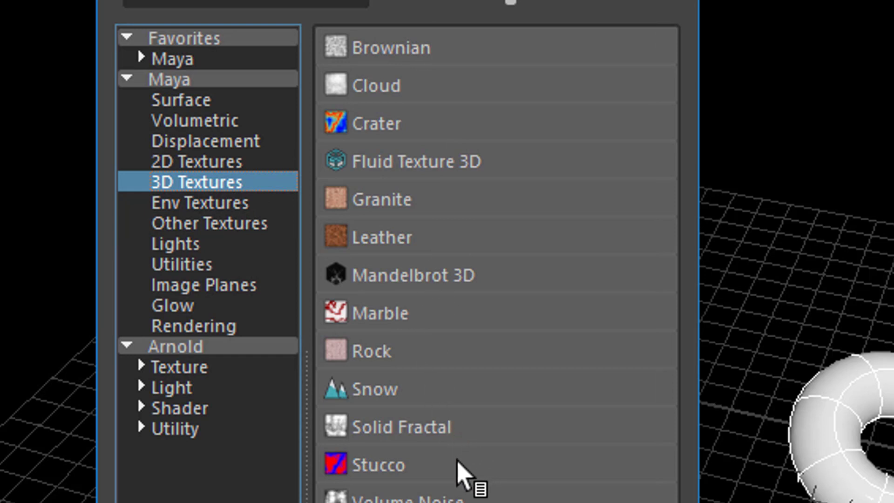
{"action": "mouse_move", "coordinate": [140, 377]}
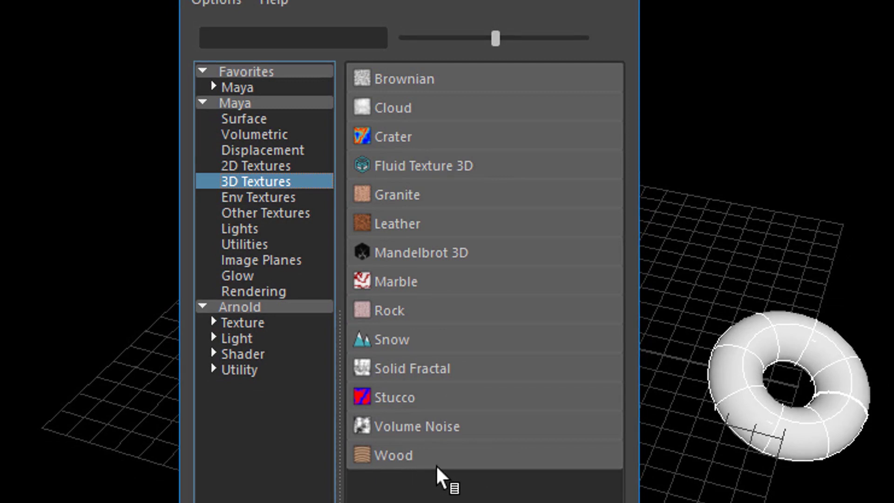
{"action": "mouse_move", "coordinate": [462, 485]}
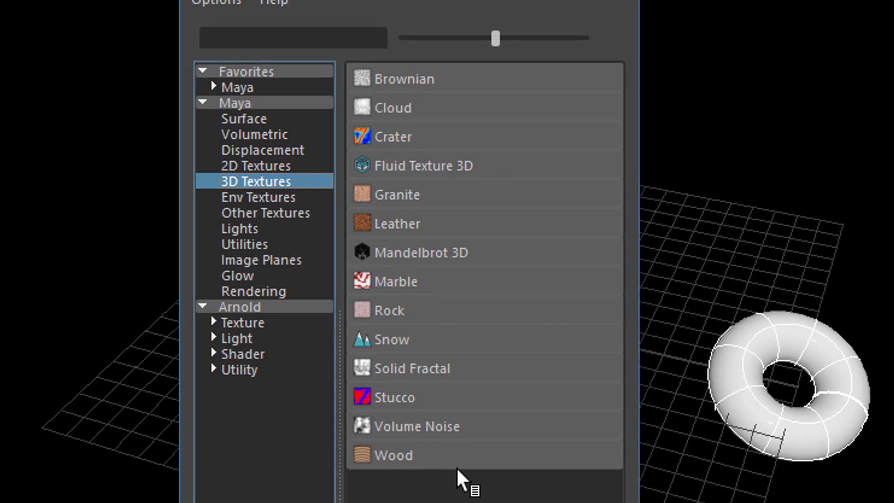
{"action": "mouse_move", "coordinate": [496, 223]}
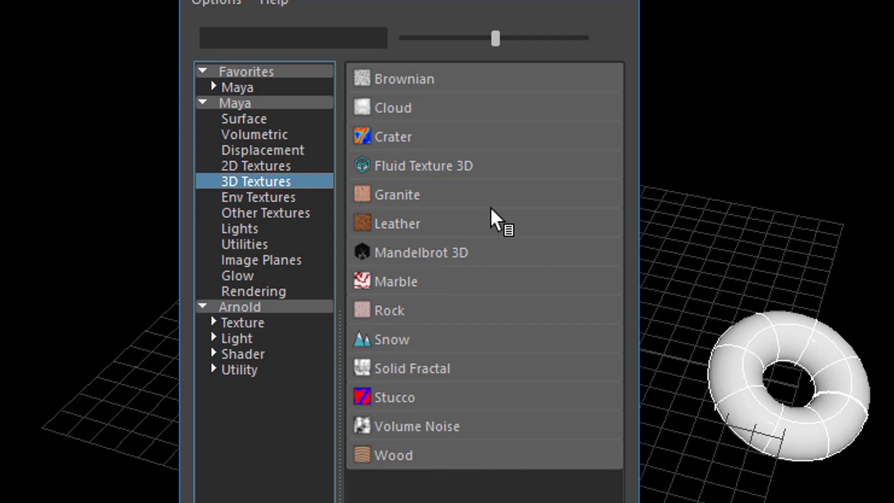
{"action": "mouse_move", "coordinate": [408, 149]}
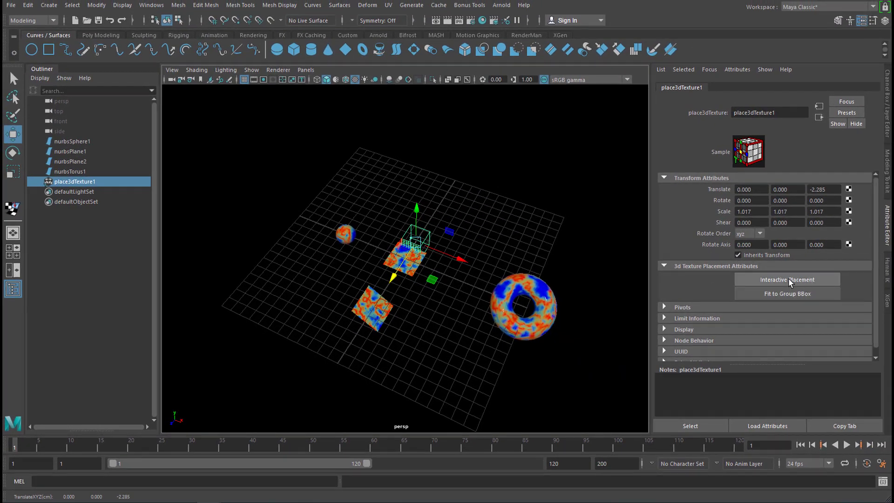
{"action": "mouse_move", "coordinate": [808, 311]}
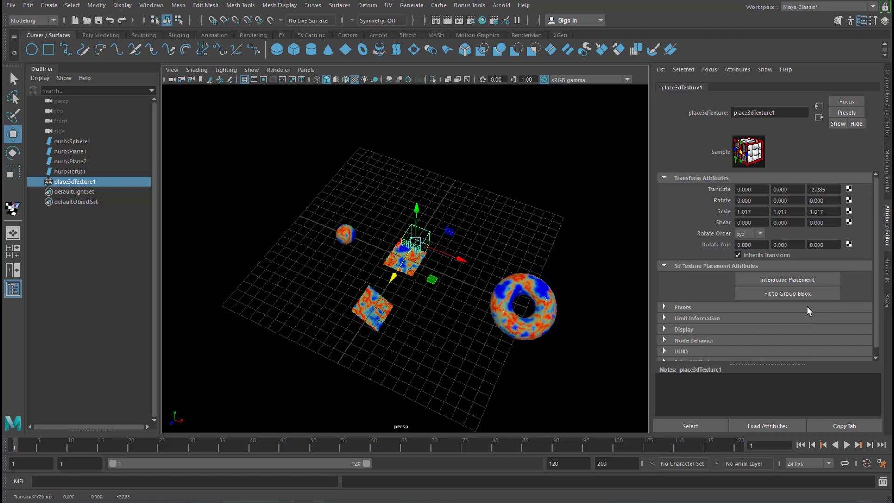
{"action": "mouse_move", "coordinate": [821, 305]}
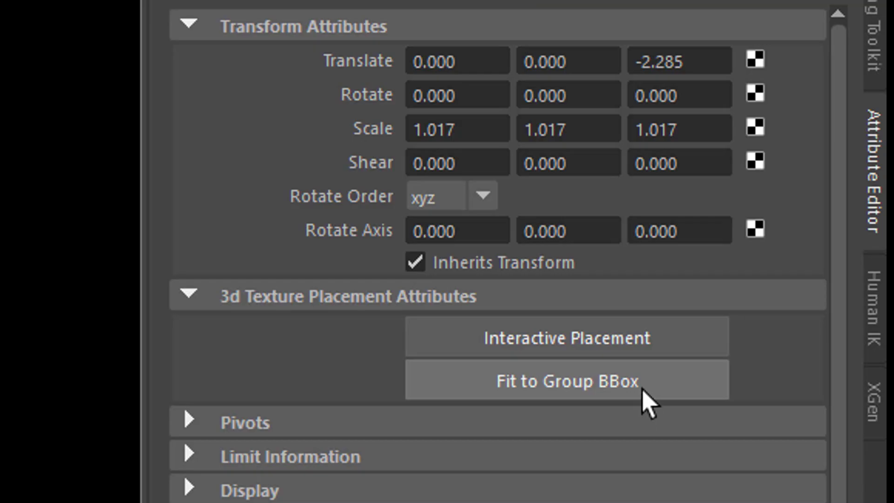
{"action": "mouse_move", "coordinate": [519, 399]}
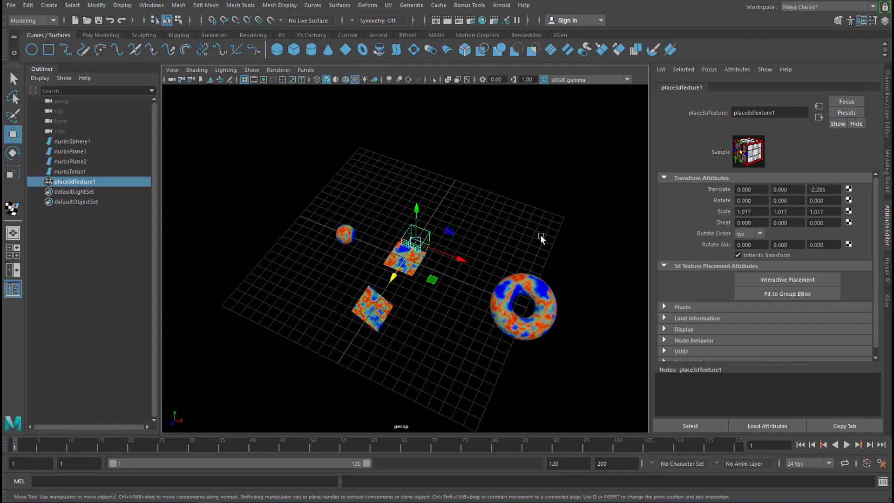
{"action": "mouse_move", "coordinate": [542, 336]}
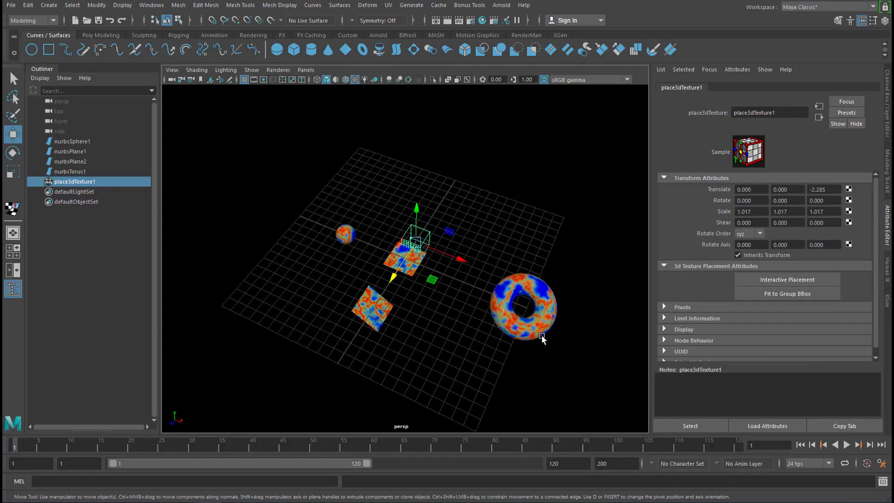
{"action": "mouse_move", "coordinate": [787, 293]}
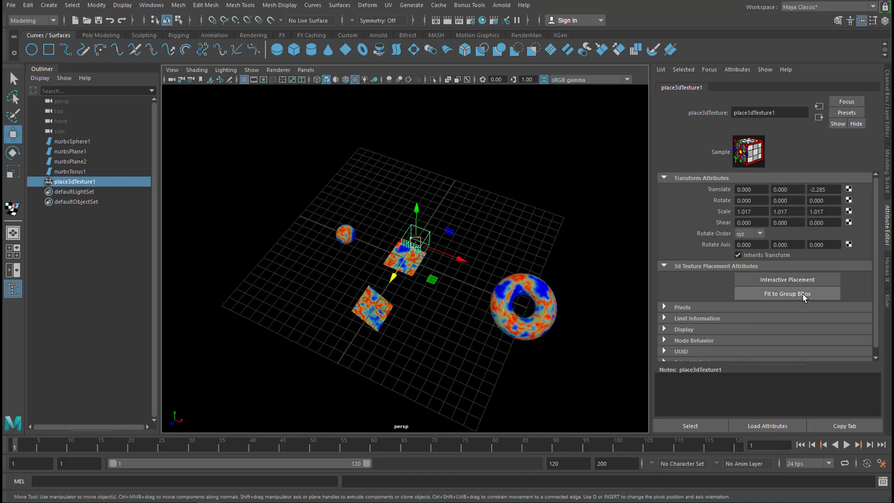
Fit place3dTexture1 to the group bounding box enclosing all four objects
{"action": "left_click", "coordinate": [786, 293]}
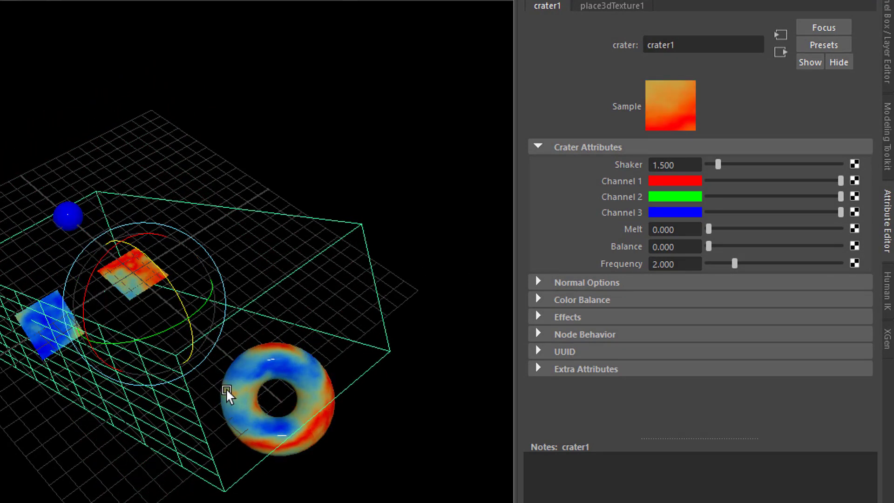
{"action": "mouse_move", "coordinate": [727, 217]}
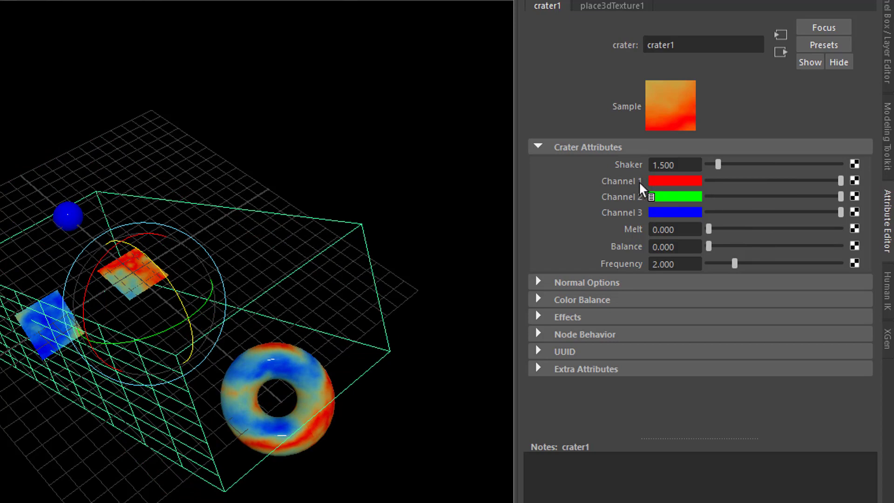
{"action": "mouse_move", "coordinate": [729, 210]}
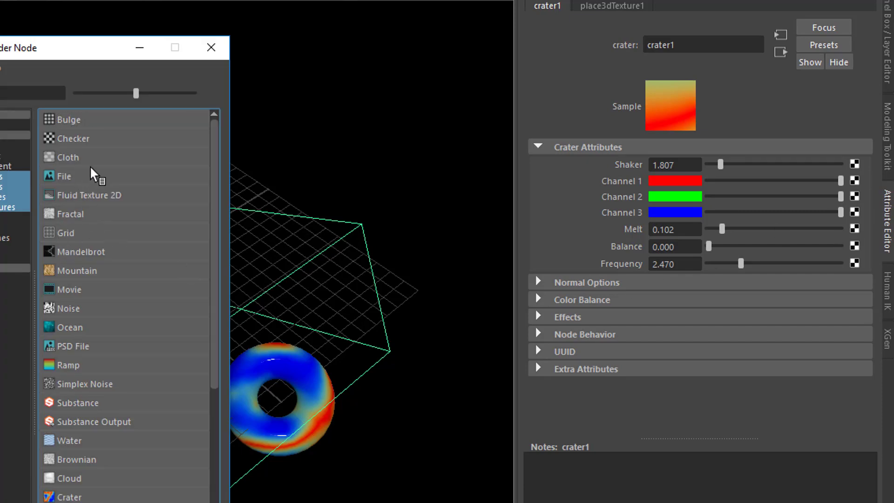
Connect a Checker texture to the Crater texture's Channel 1
{"action": "left_click", "coordinate": [74, 138]}
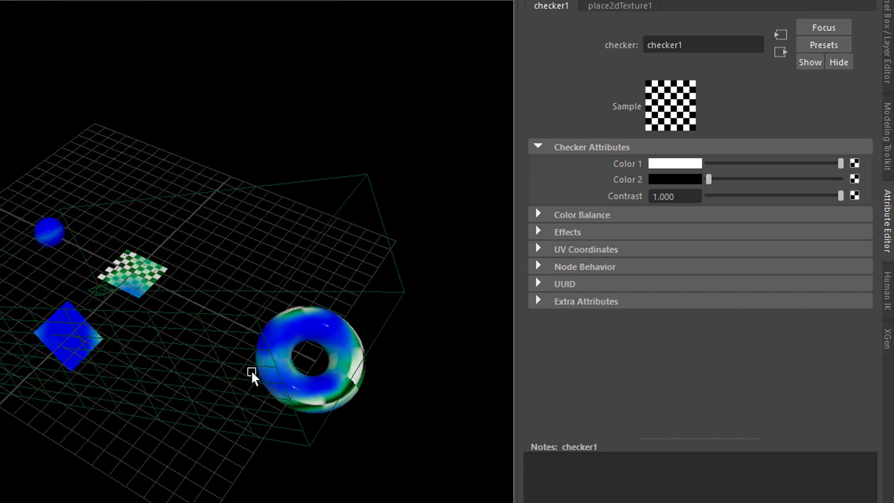
{"action": "mouse_move", "coordinate": [781, 52]}
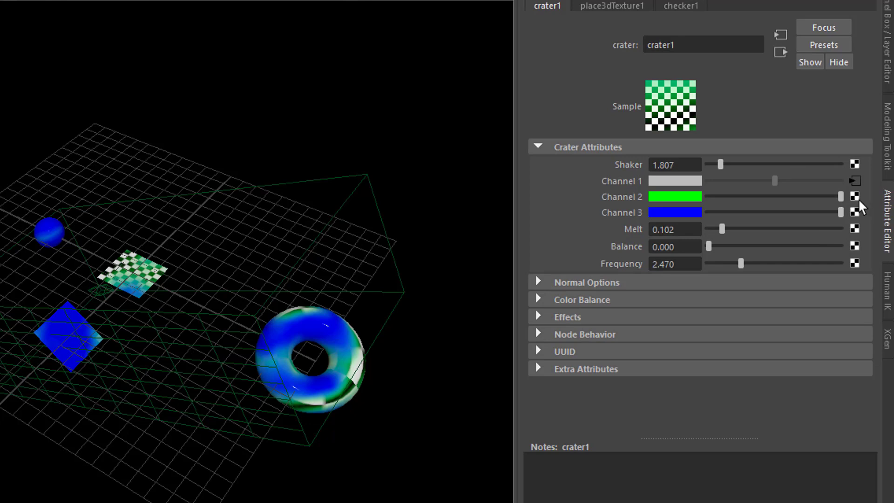
{"action": "mouse_move", "coordinate": [324, 404]}
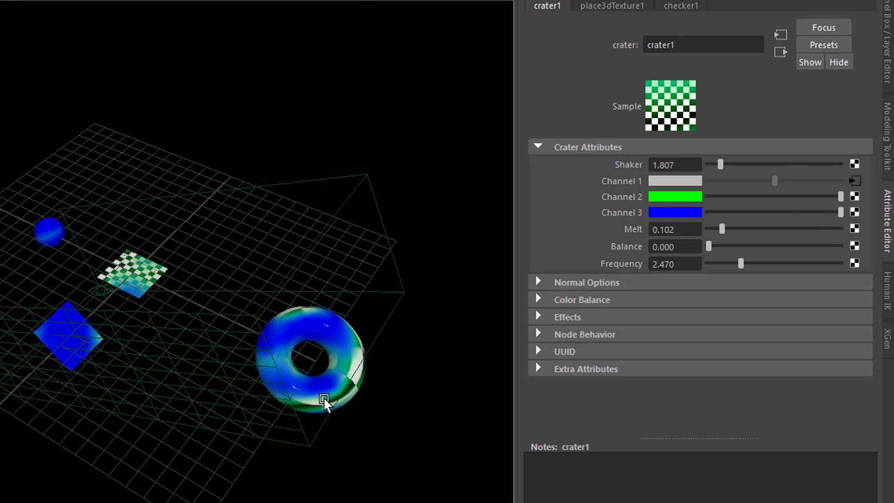
{"action": "mouse_move", "coordinate": [858, 208]}
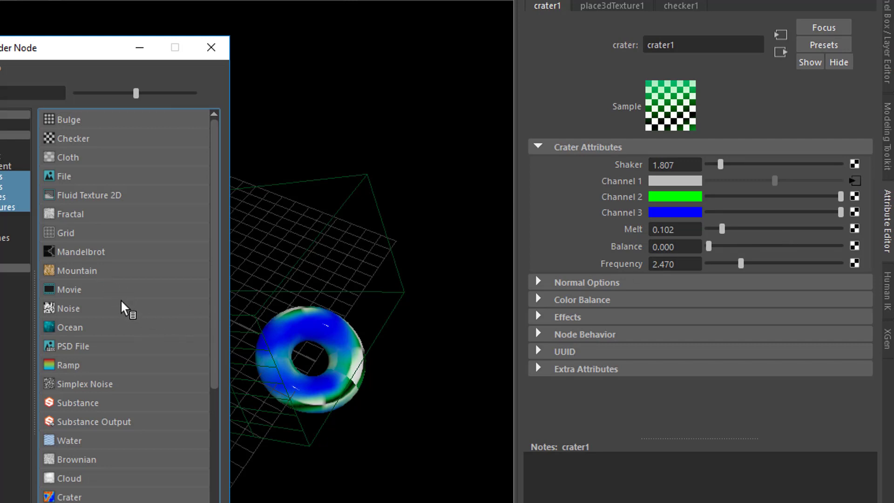
{"action": "mouse_move", "coordinate": [83, 350]}
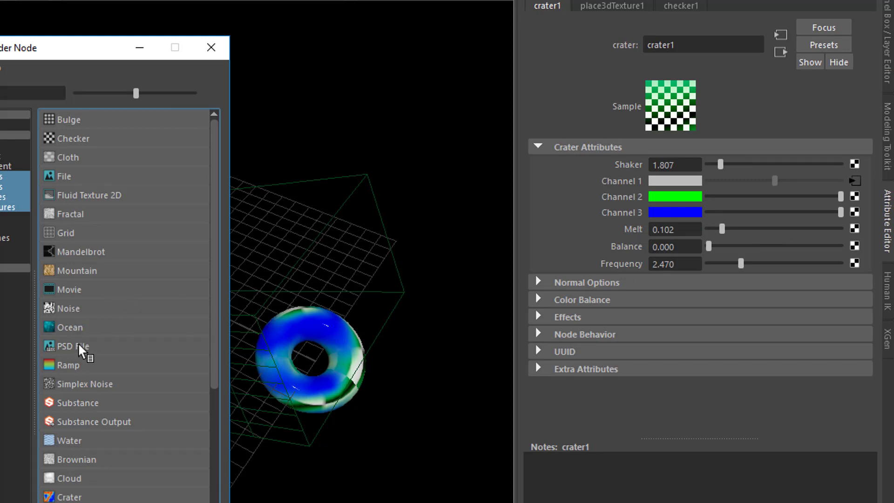
Connect a Ramp texture to Channel 2 and edit its gradient colour point
{"action": "left_click", "coordinate": [68, 365]}
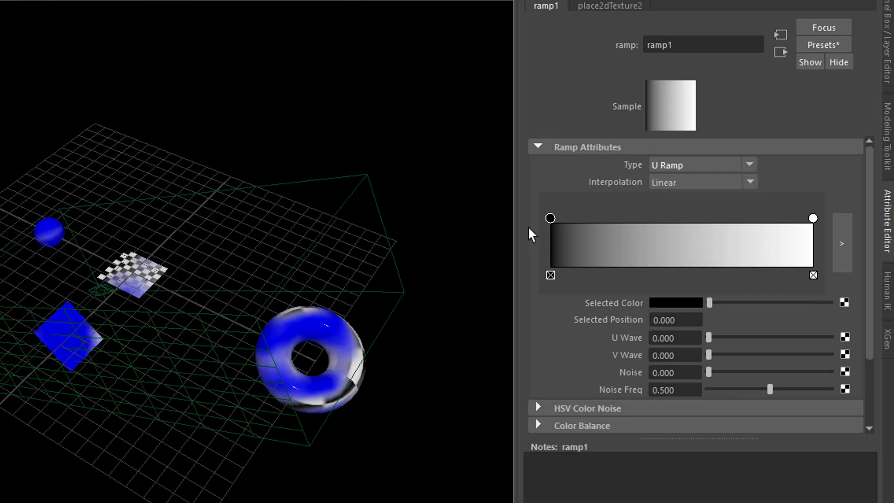
{"action": "mouse_move", "coordinate": [566, 254]}
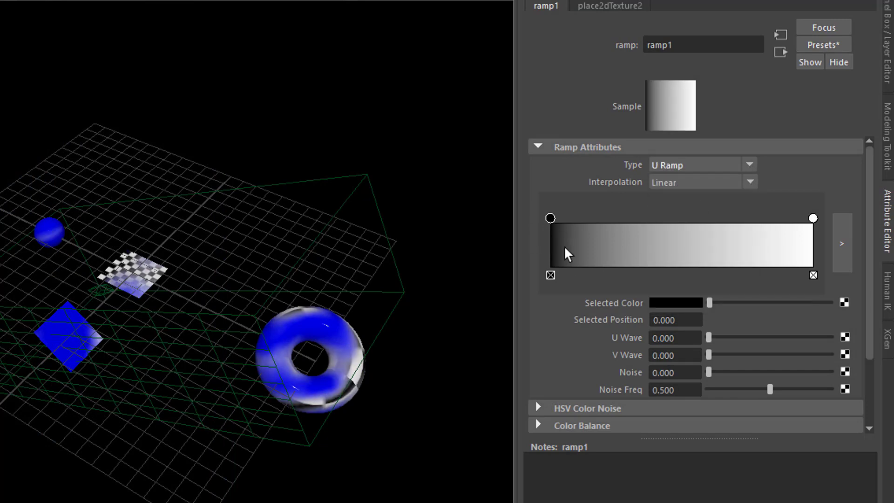
{"action": "left_click", "coordinate": [676, 302]}
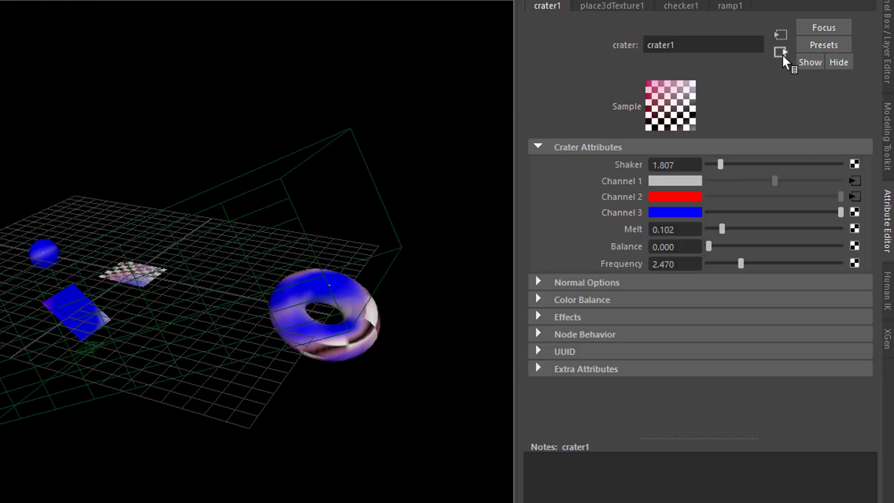
{"action": "mouse_move", "coordinate": [859, 223]}
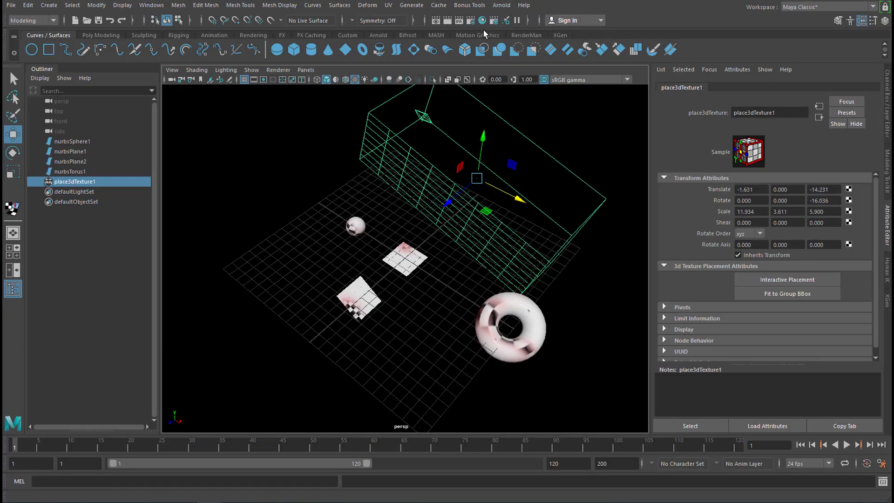
Add an Arnold Skydome light and render the scene in Arnold RenderView
{"action": "left_click", "coordinate": [501, 5]}
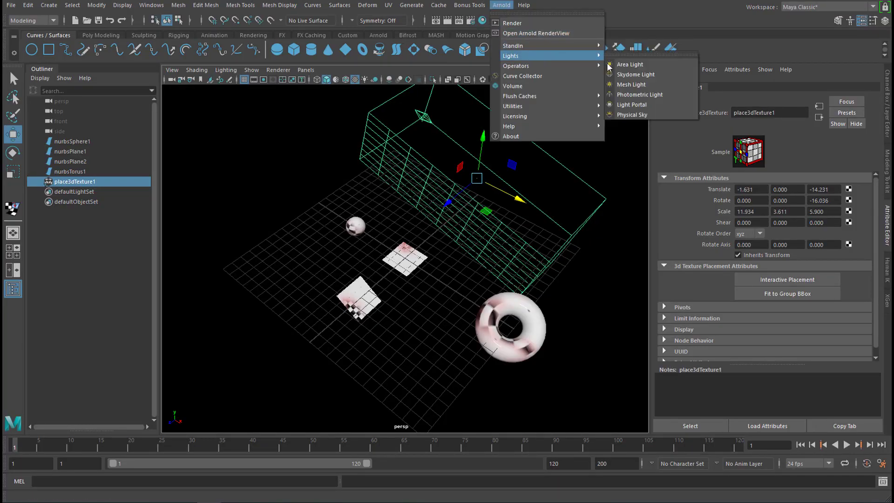
{"action": "left_click", "coordinate": [635, 74]}
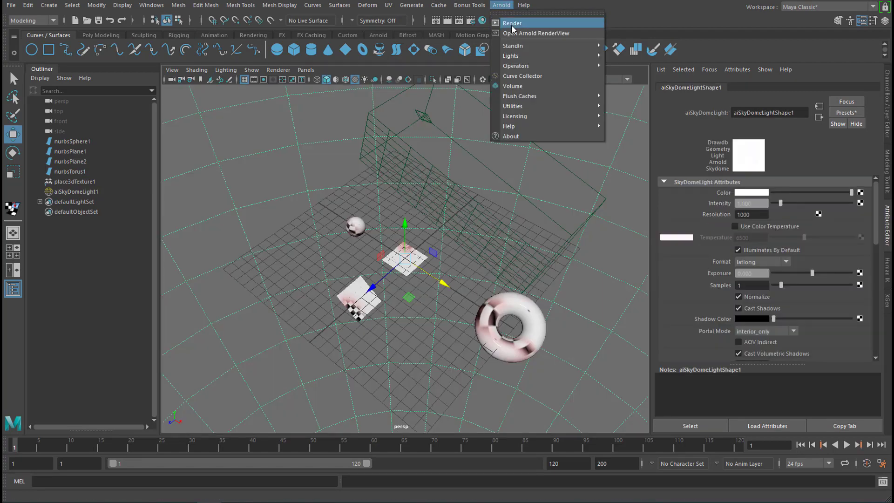
{"action": "left_click", "coordinate": [513, 23]}
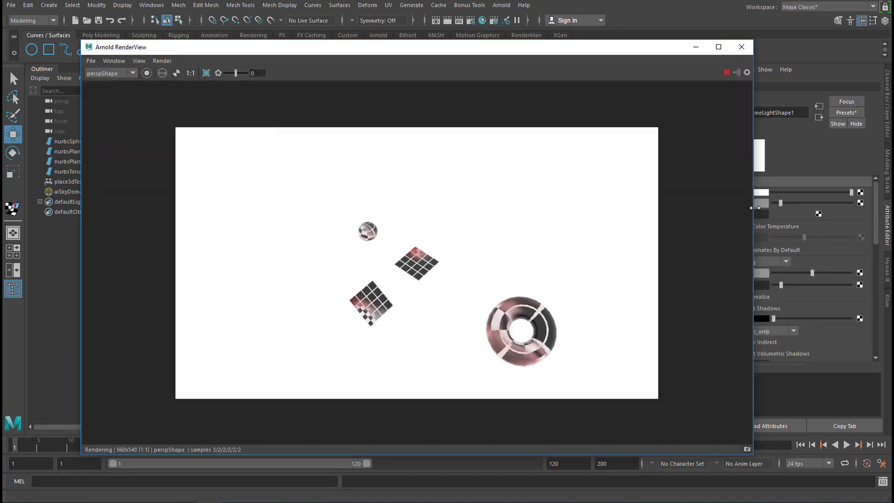